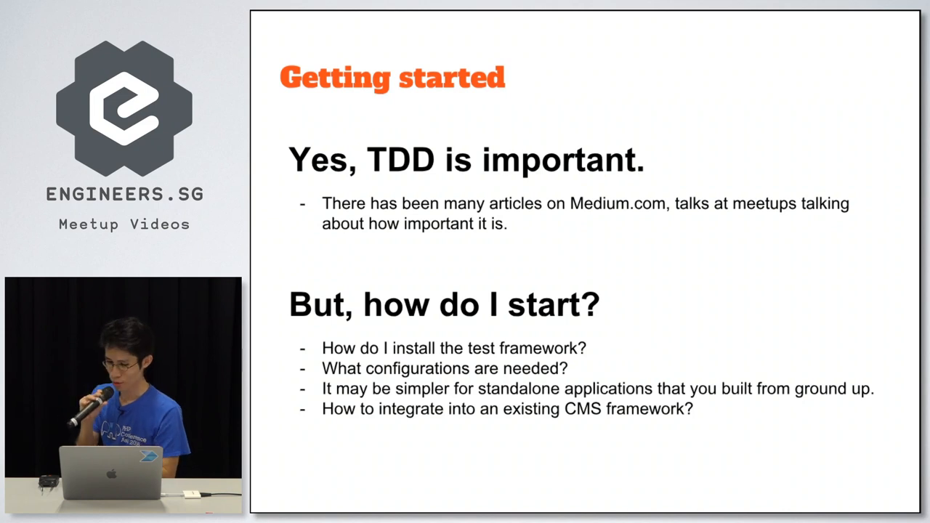
- Move through settings.php to show the $databases MySQL configuration
key("Right")
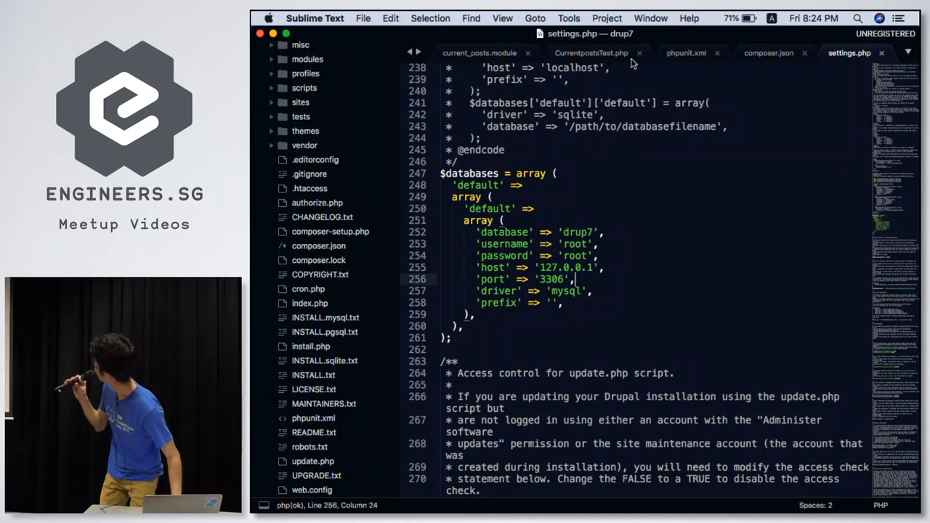
mouse_move(479, 52)
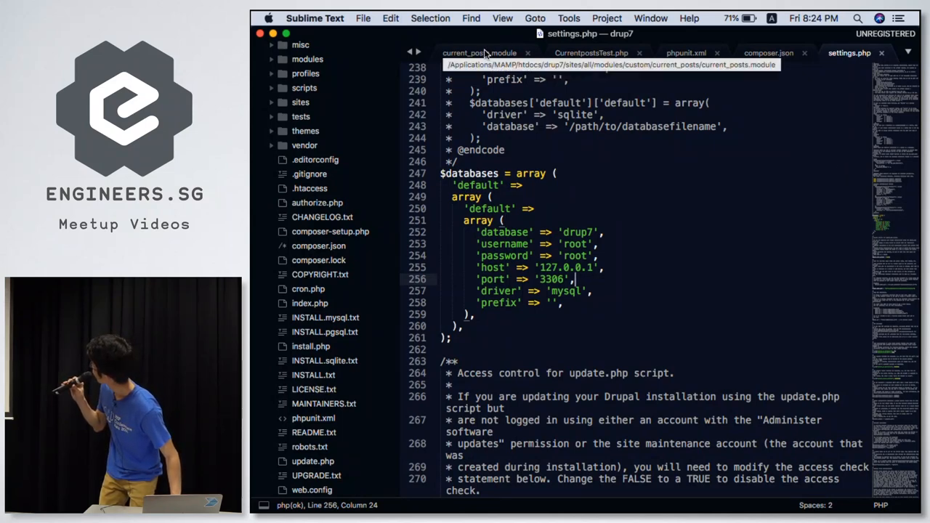
- Review the Currentposts class in current_posts.module down to printKeywordsCount
left_click(479, 52)
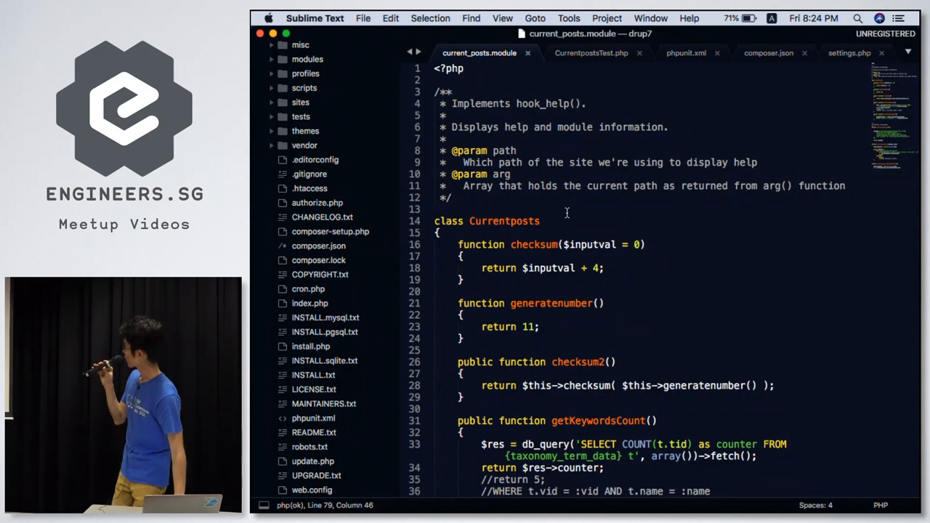
scroll("down", 3)
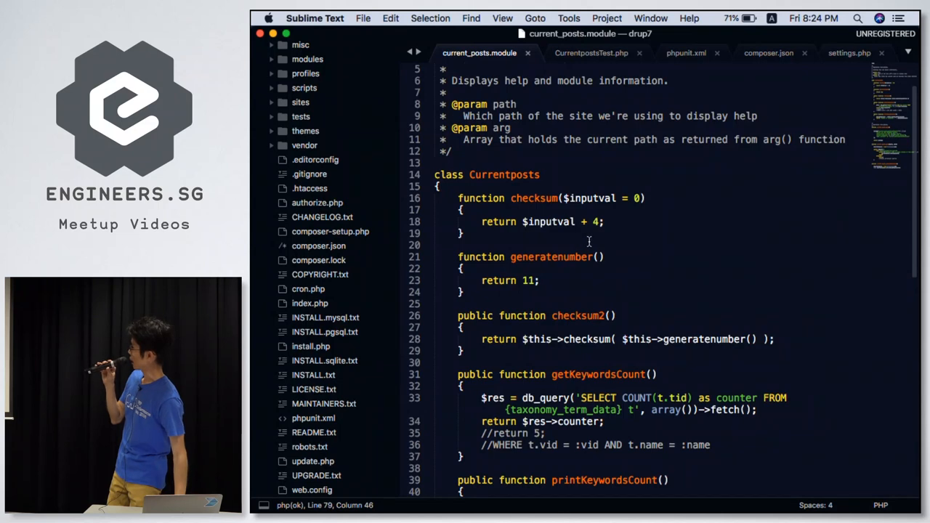
scroll("down", 3)
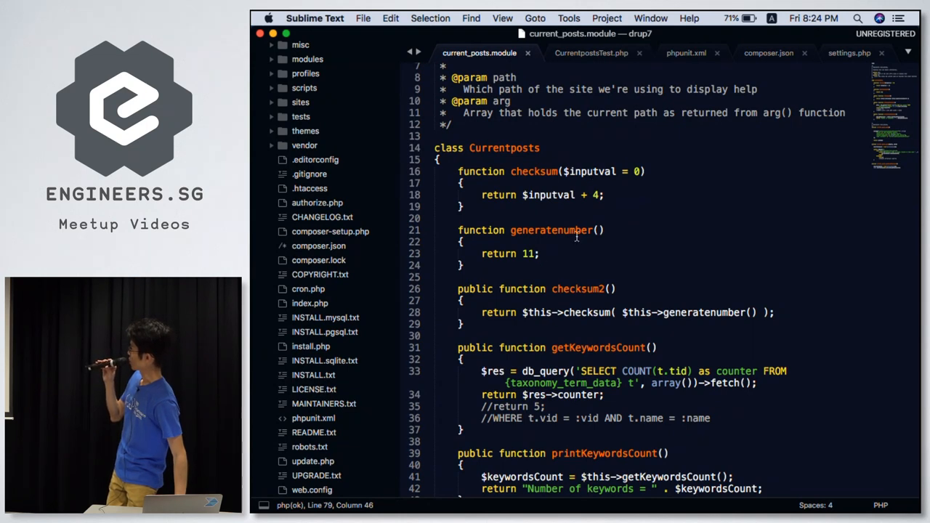
scroll("down", 3)
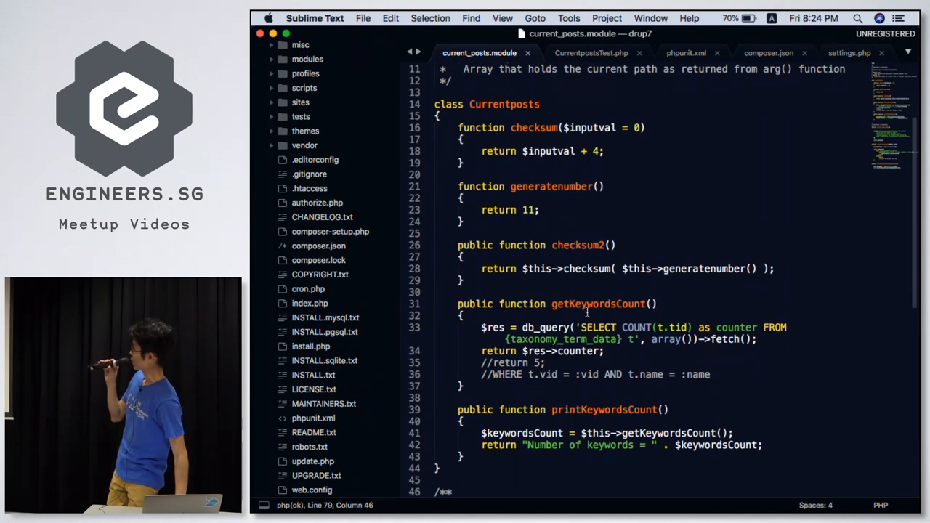
scroll("down", 3)
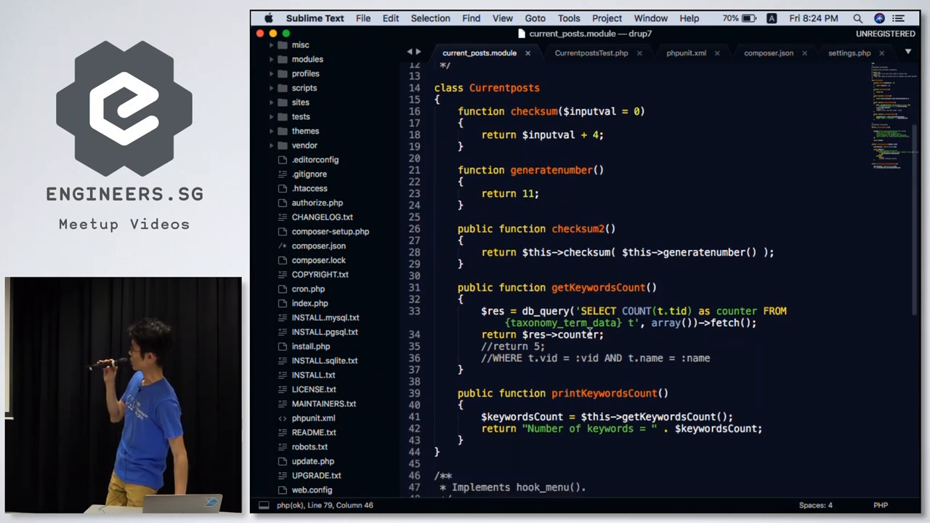
scroll("down", 3)
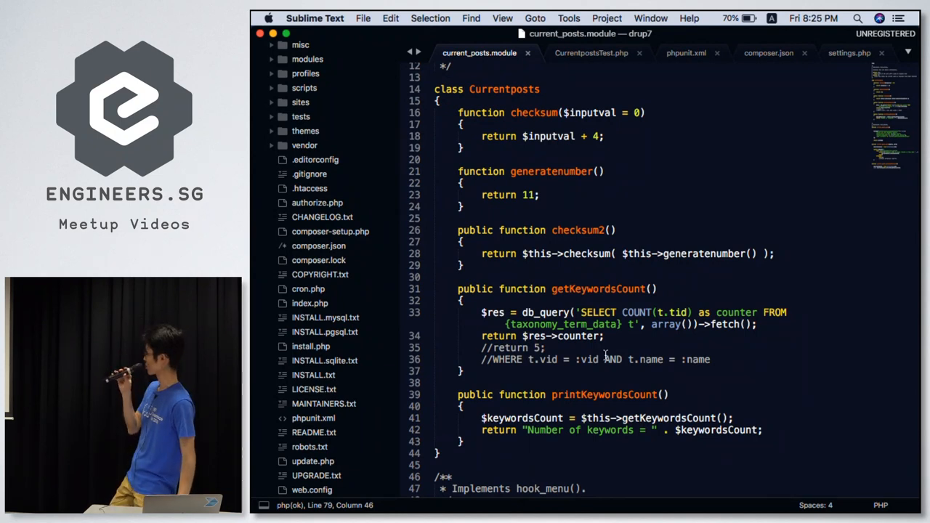
scroll("down", 3)
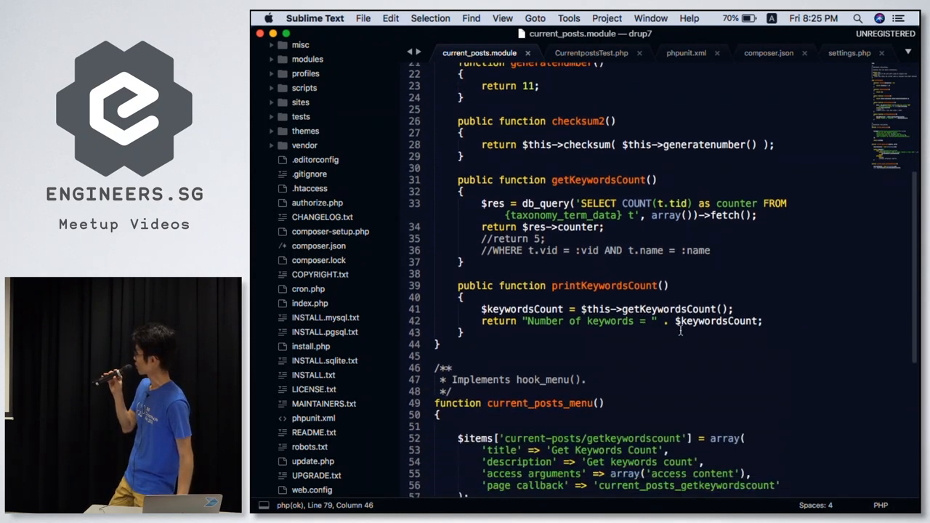
scroll("down", 3)
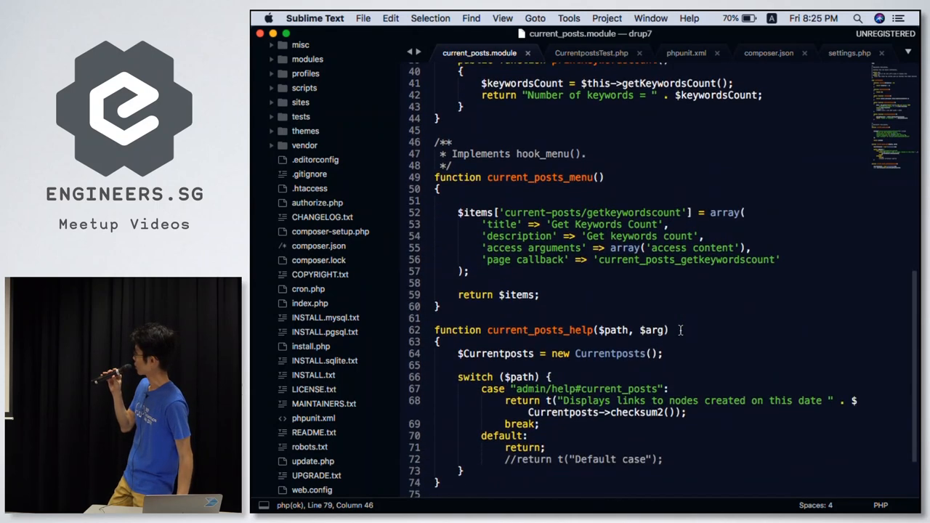
scroll("down", 3)
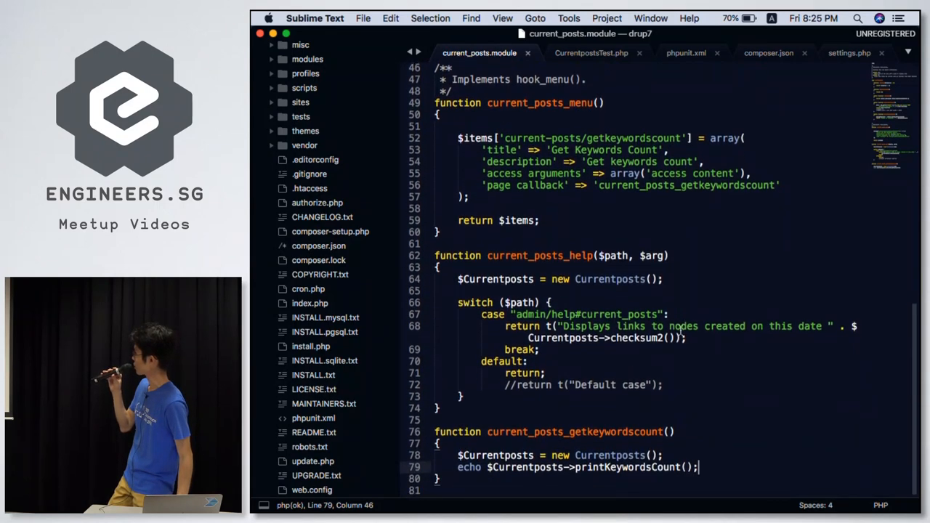
scroll("down", 3)
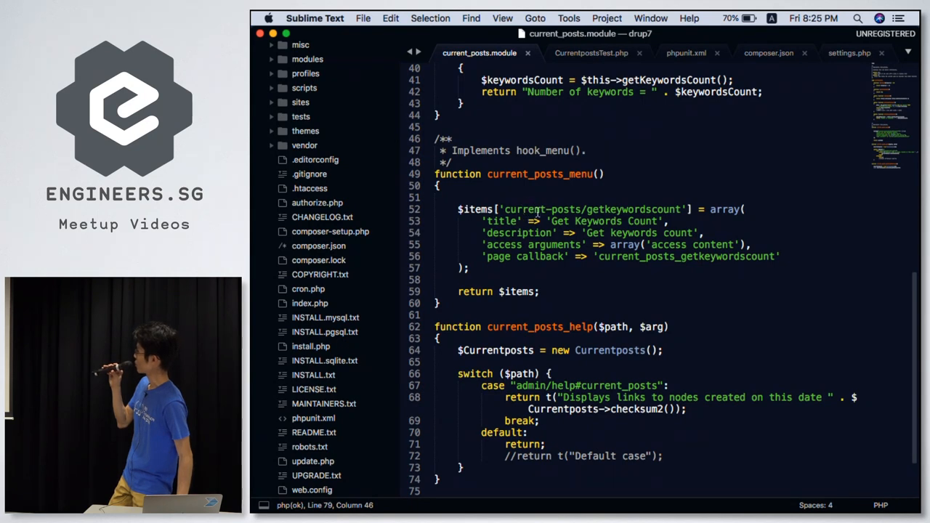
mouse_move(623, 269)
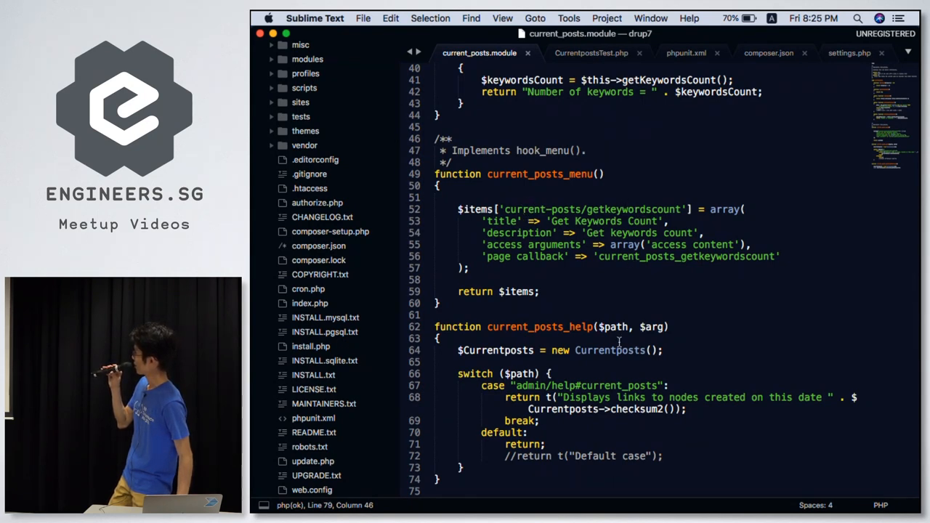
scroll("down", 3)
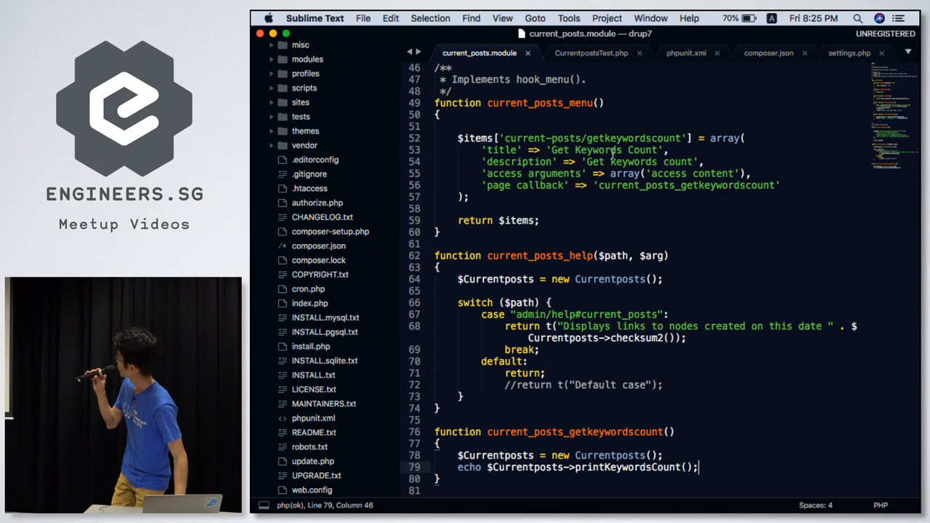
- Show CurrentpostsTest.php and expand the tests folder listing both test files
left_click(591, 52)
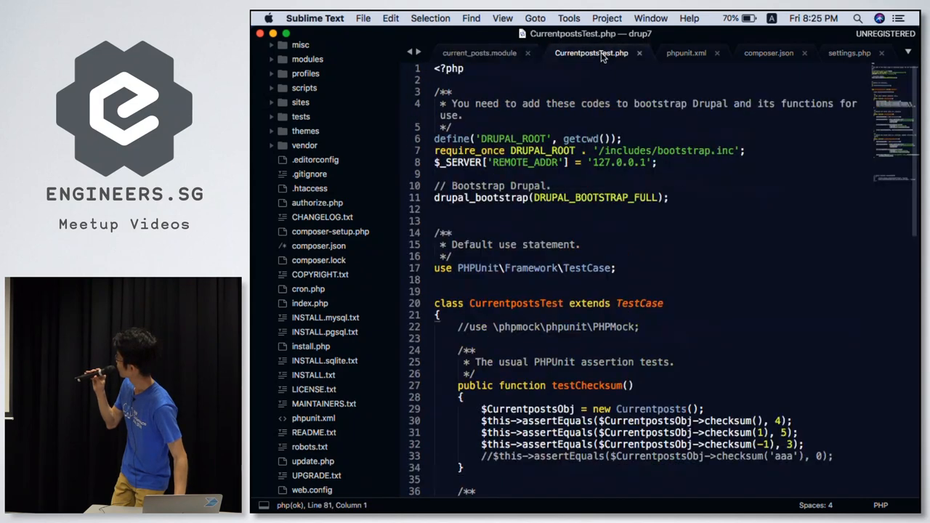
left_click(602, 256)
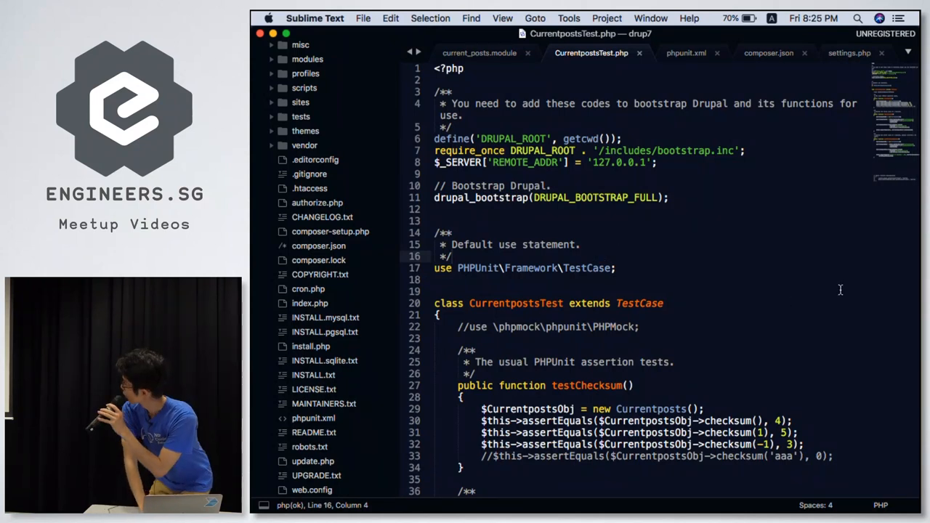
mouse_move(332, 231)
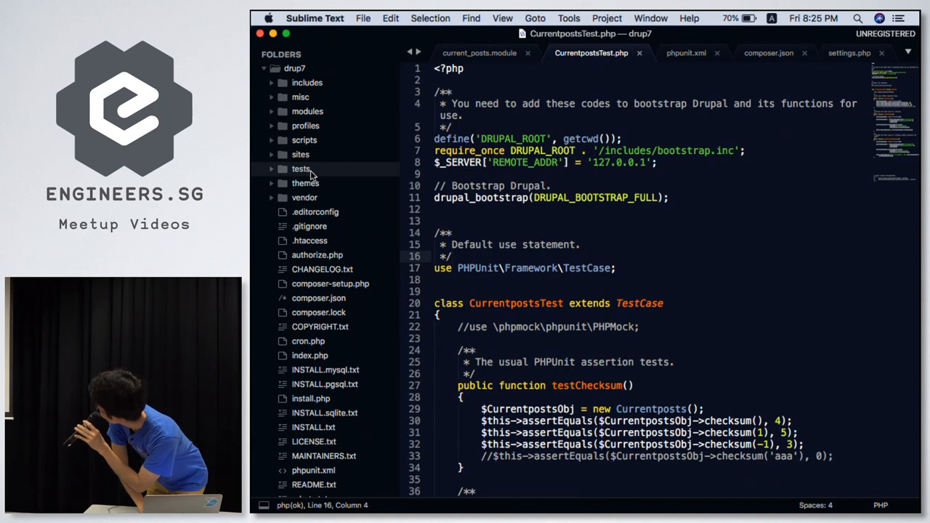
mouse_move(305, 183)
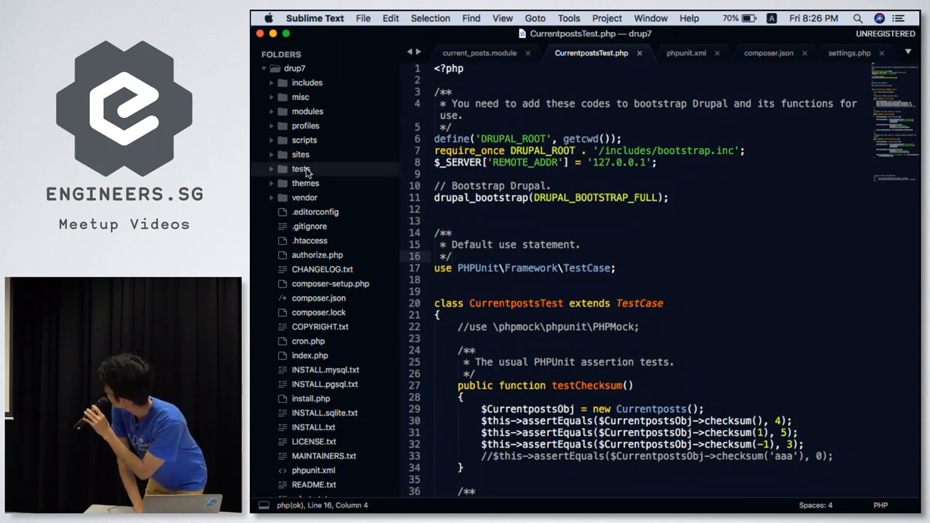
left_click(300, 169)
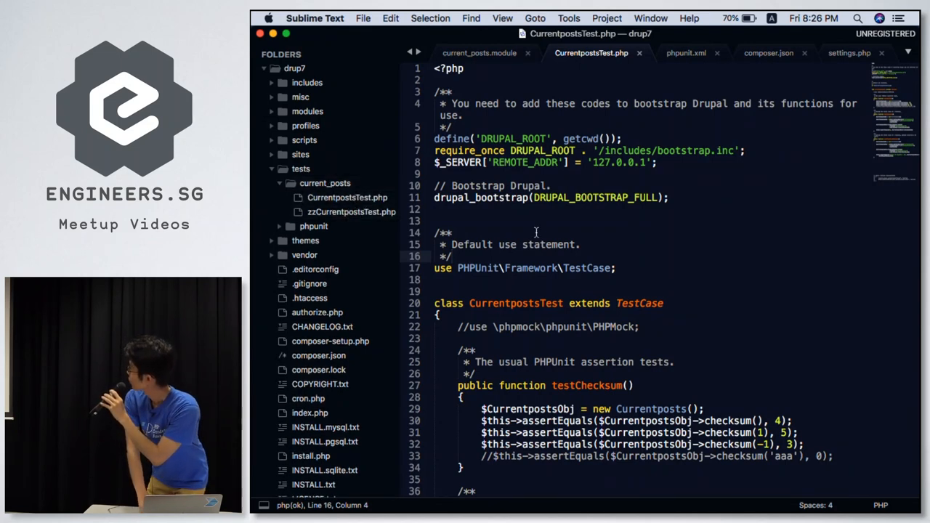
mouse_move(596, 115)
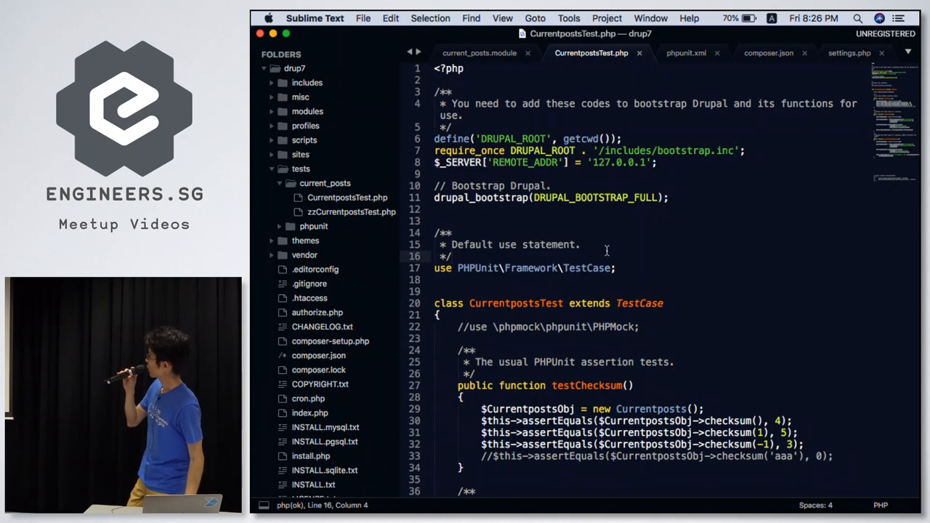
- Bring testChecksum and testChecksum2, with generatenumber mocked to return 10, into view
scroll("down", 3)
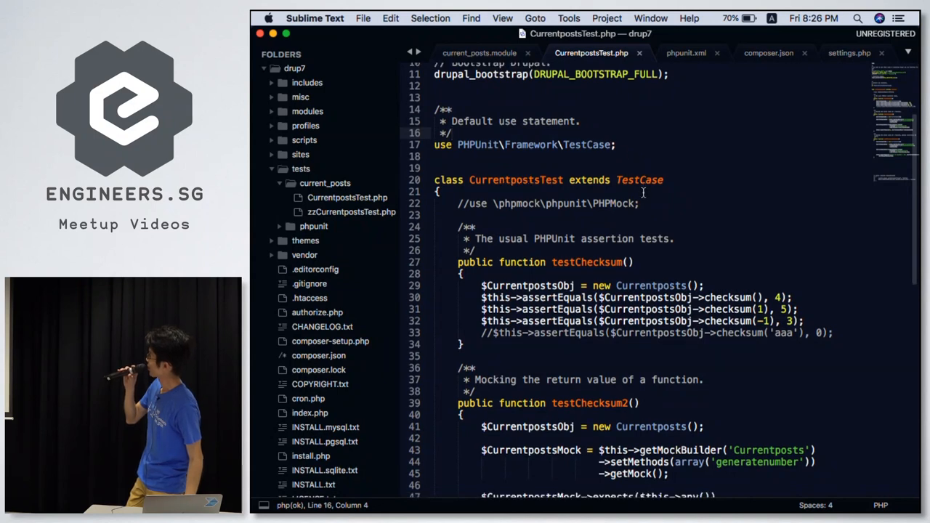
scroll("down", 3)
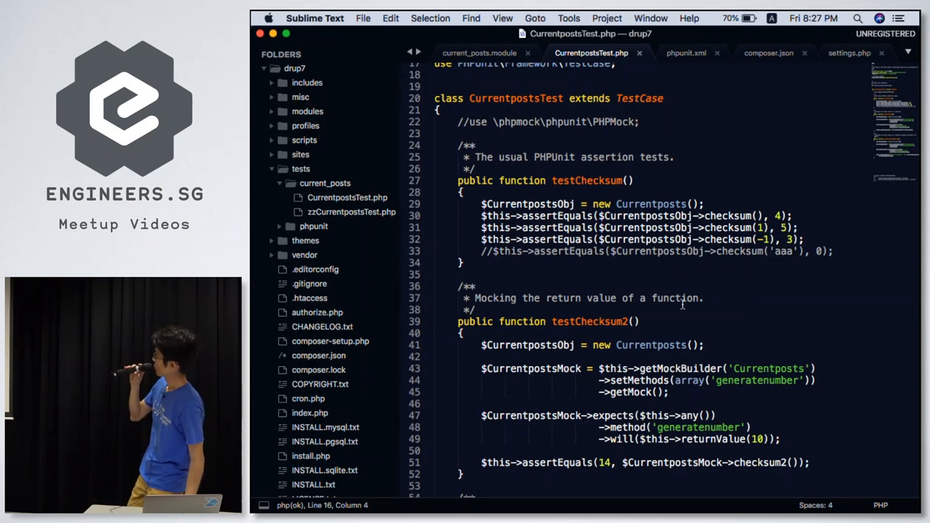
scroll("down", 3)
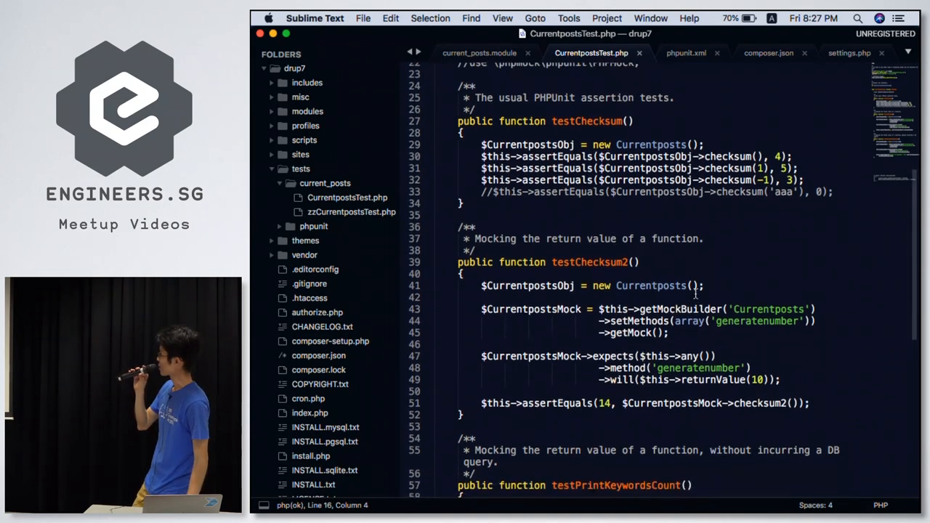
- Reveal the start of testPrintKeywordsCount mocking getKeywordsCount
scroll("down", 3)
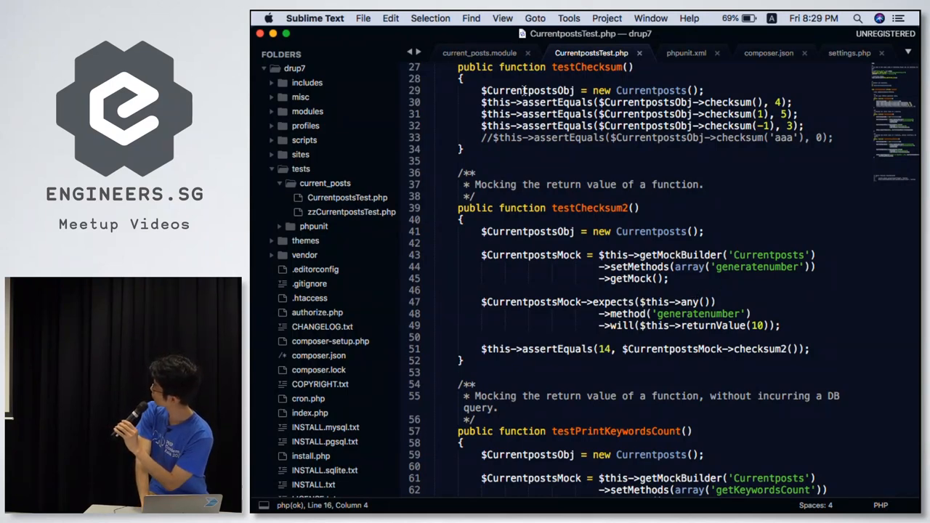
- Highlight every getKeywordsCount occurrence in the Currentposts class
left_click(479, 52)
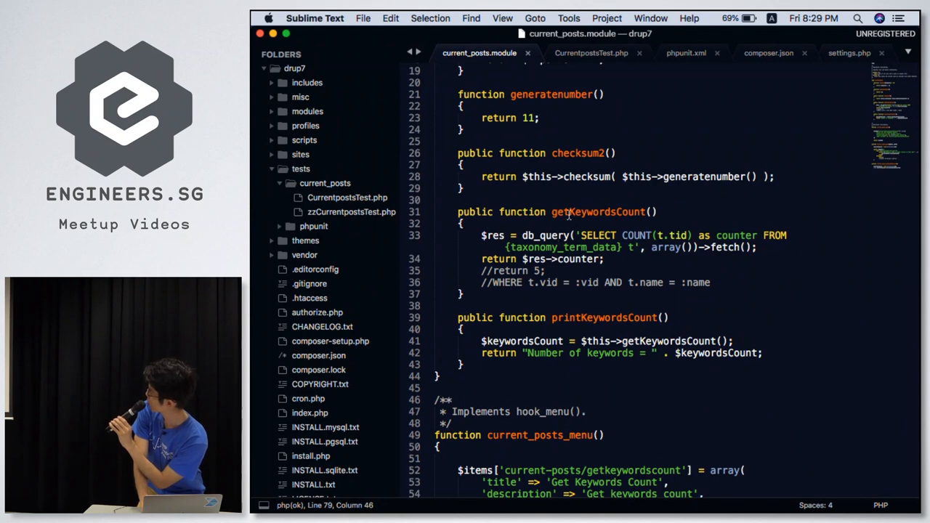
mouse_move(647, 340)
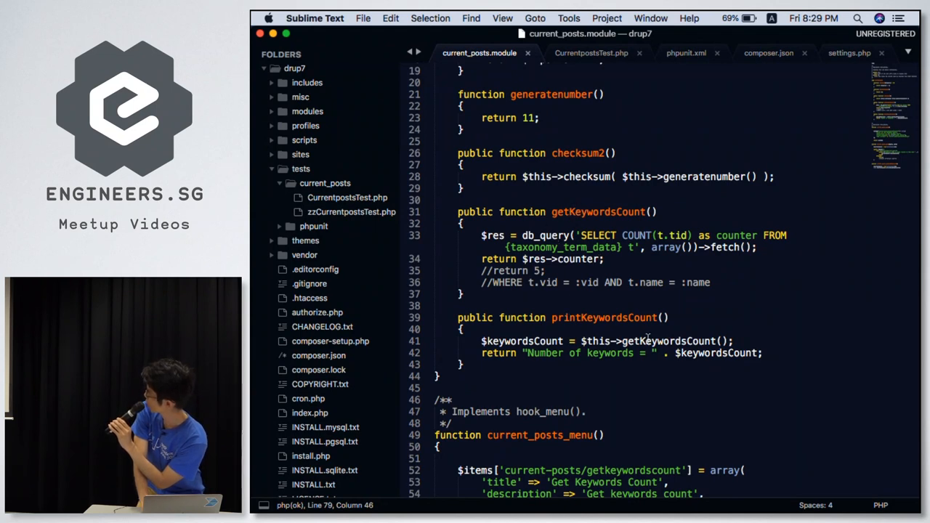
double_click(667, 340)
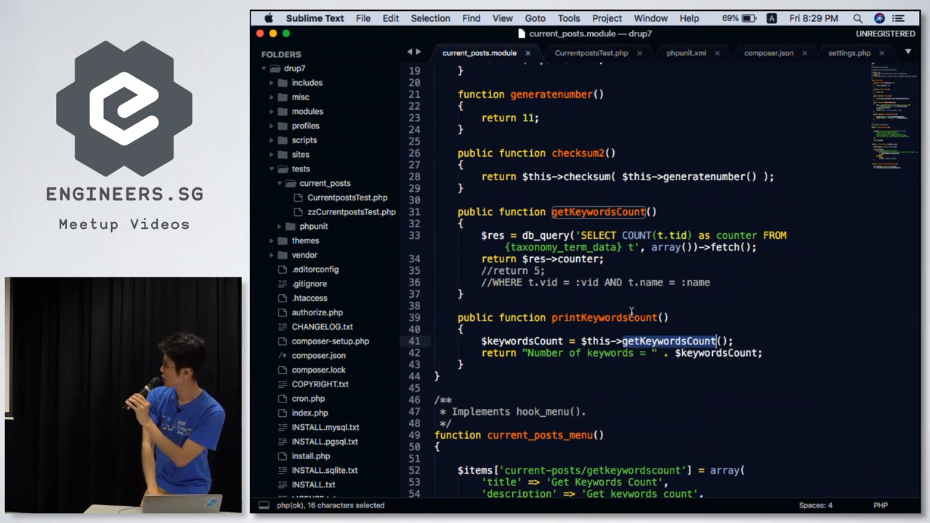
mouse_move(657, 343)
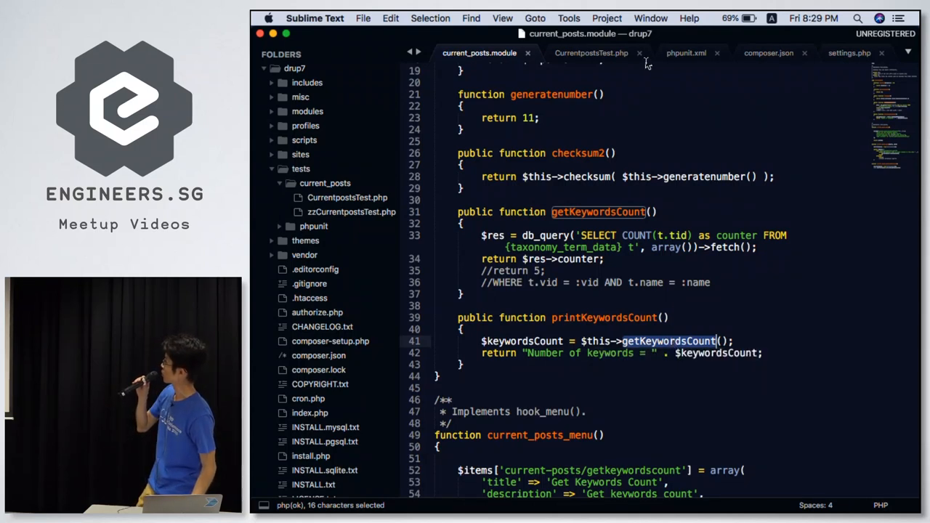
- Point out testChecksum2's generatenumber mock, its return value 10 and the checksum2 assertion
left_click(590, 53)
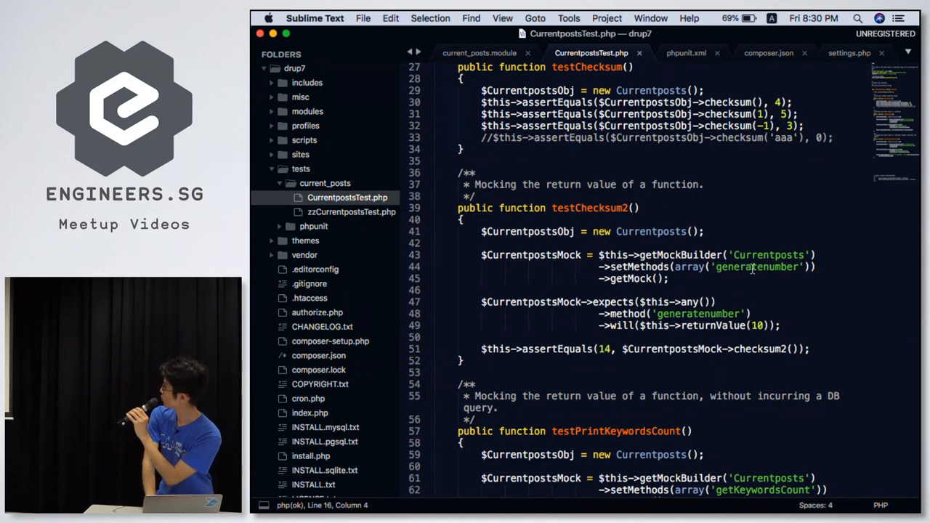
double_click(756, 267)
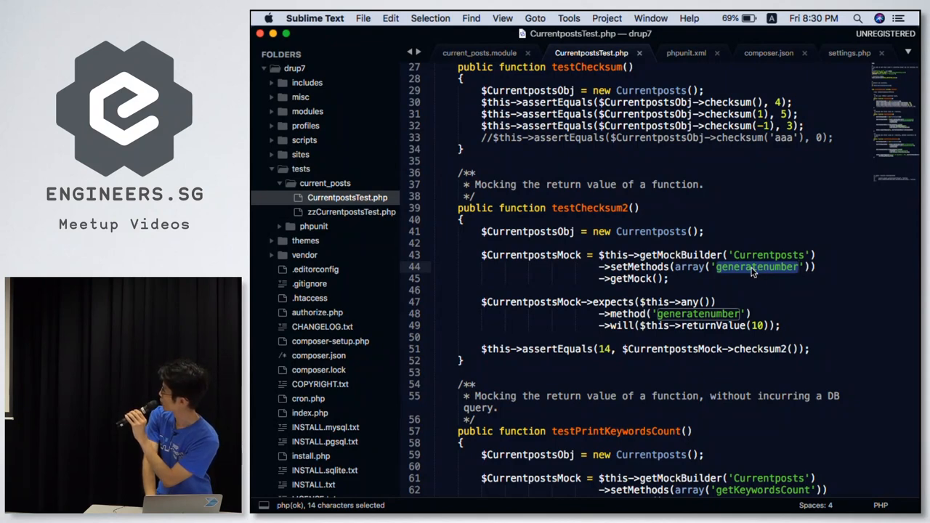
mouse_move(585, 311)
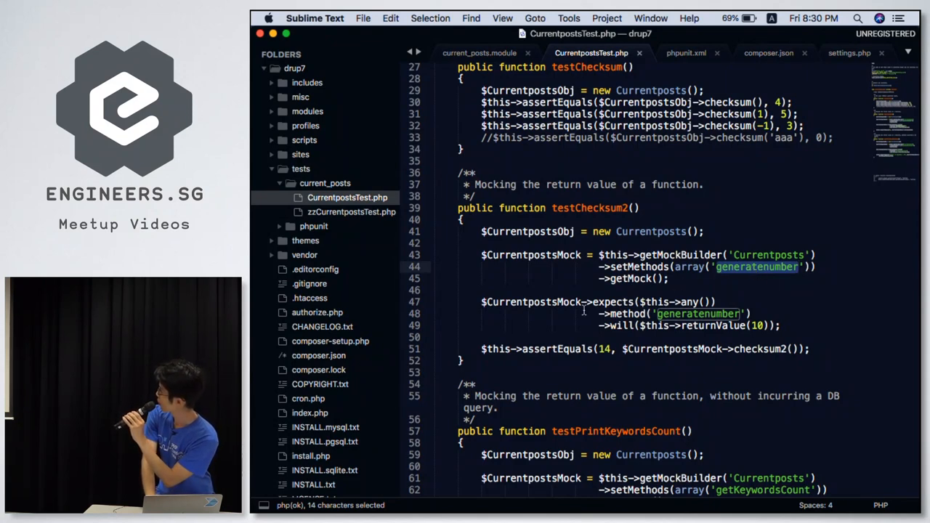
mouse_move(691, 314)
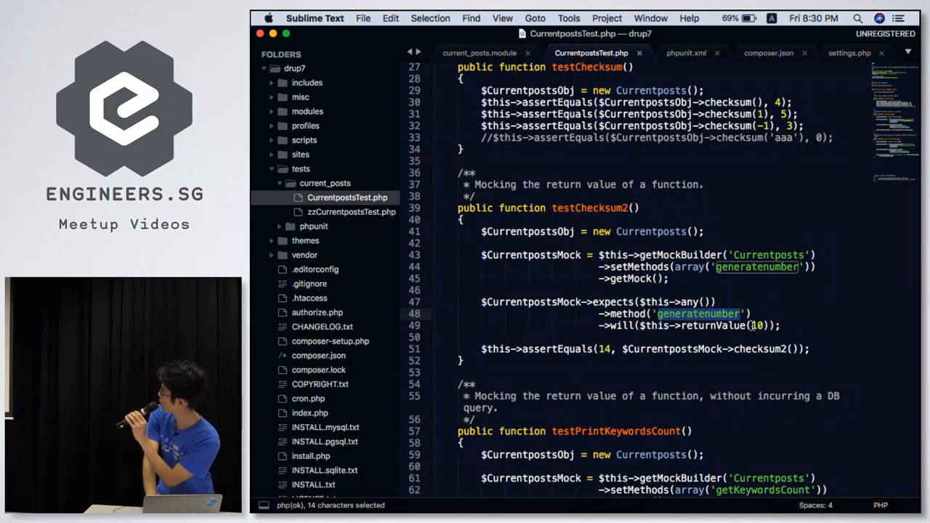
double_click(756, 326)
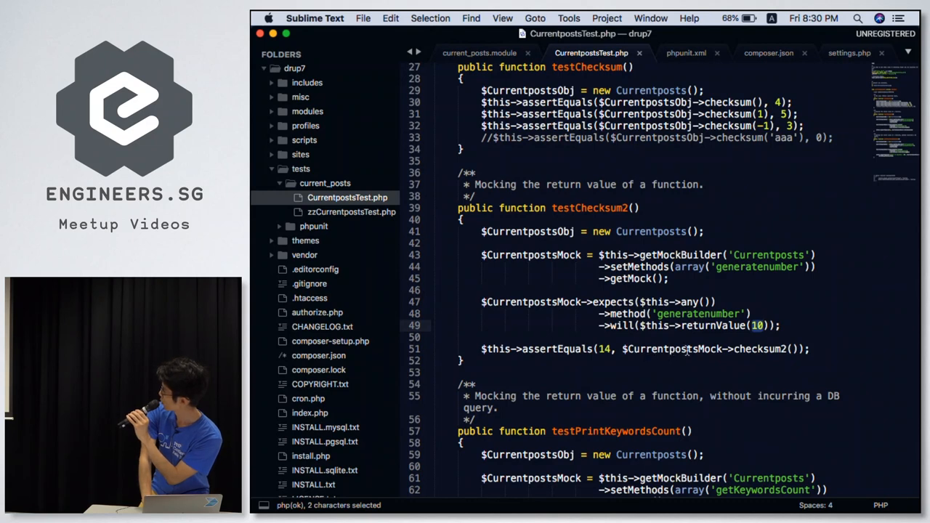
double_click(760, 349)
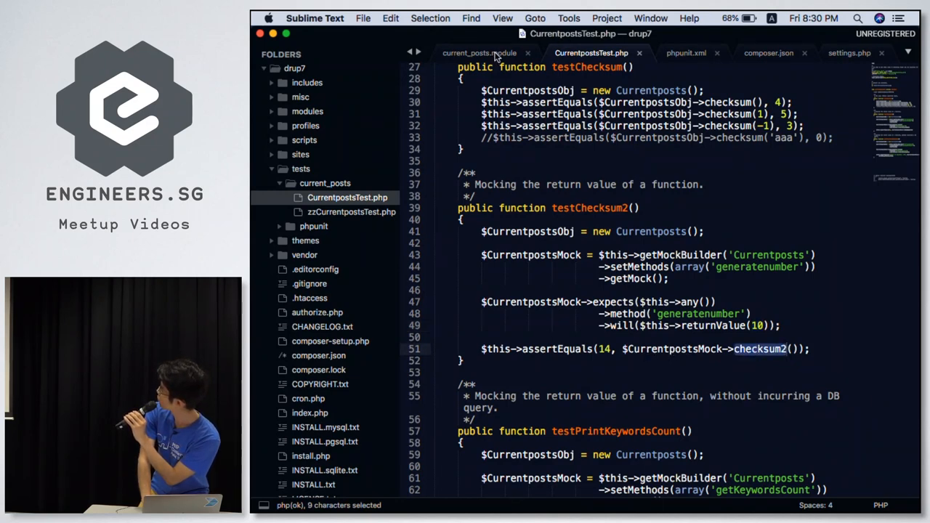
left_click(479, 52)
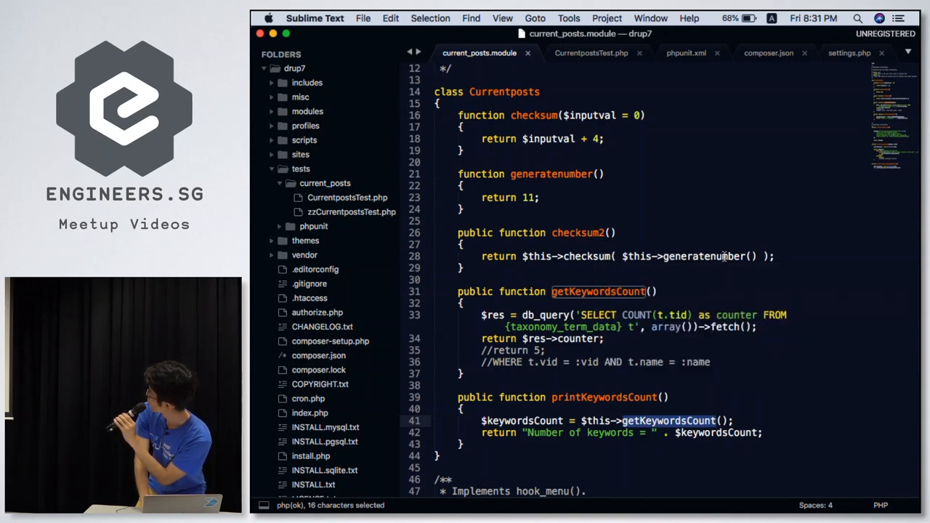
left_click(591, 53)
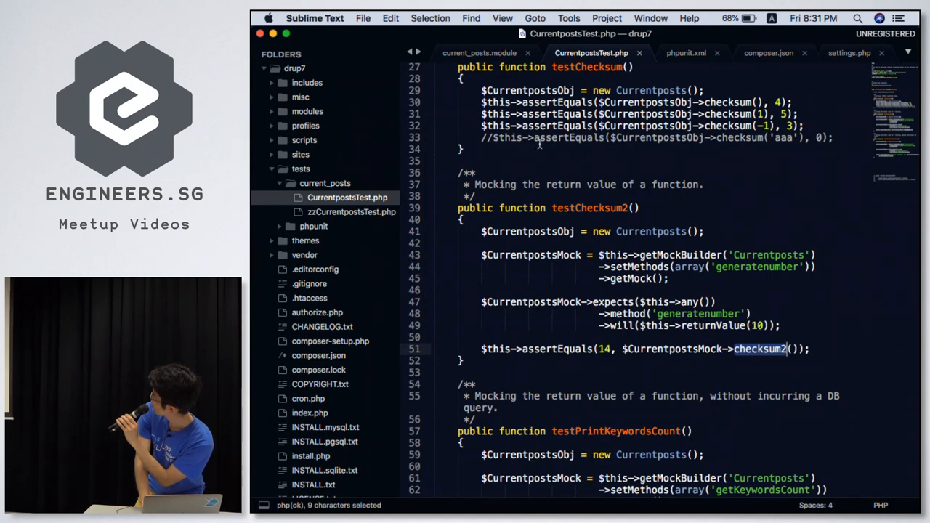
left_click(480, 52)
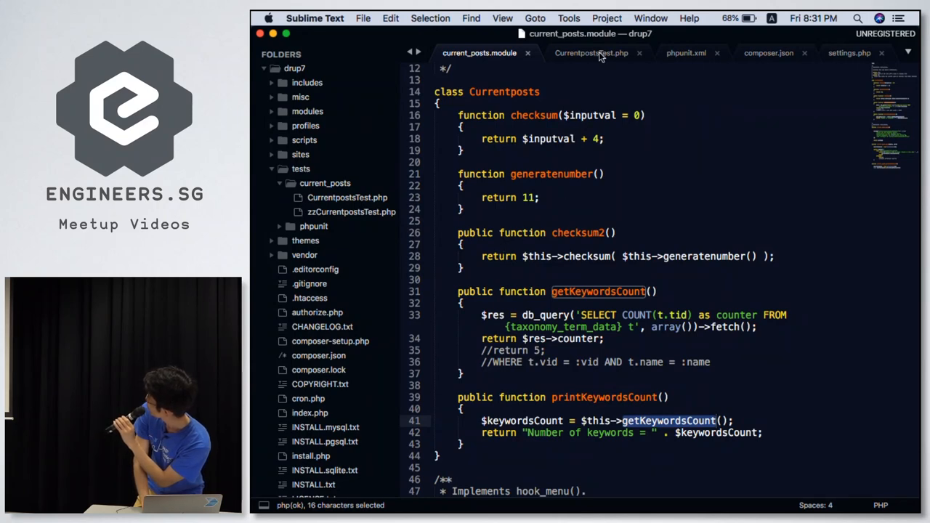
left_click(590, 53)
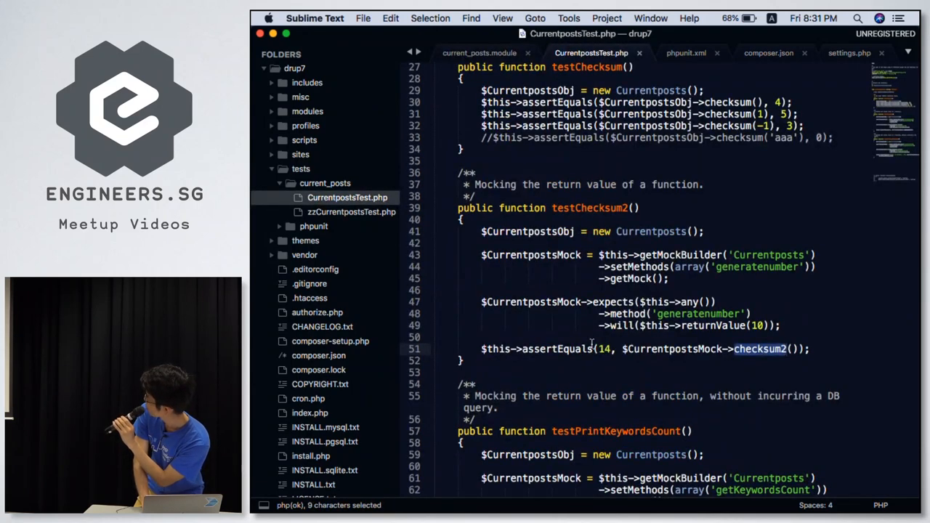
left_click(758, 348)
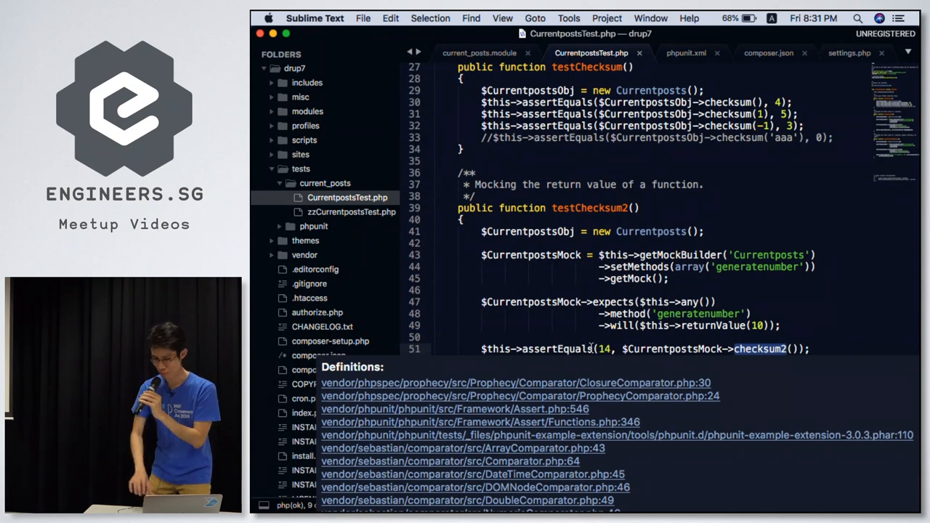
mouse_move(692, 366)
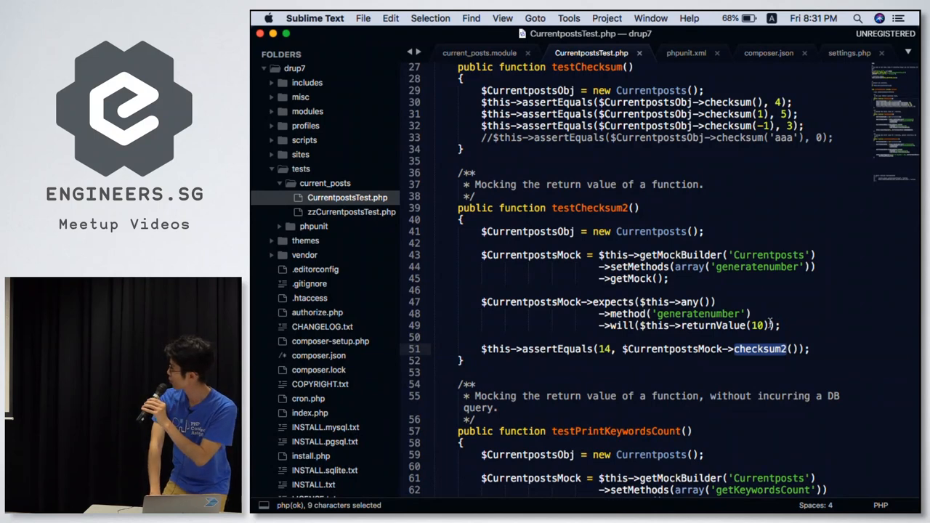
- Pick out getKeywordsCount in testPrintKeywordsCount's setMethods mock
scroll("down", 3)
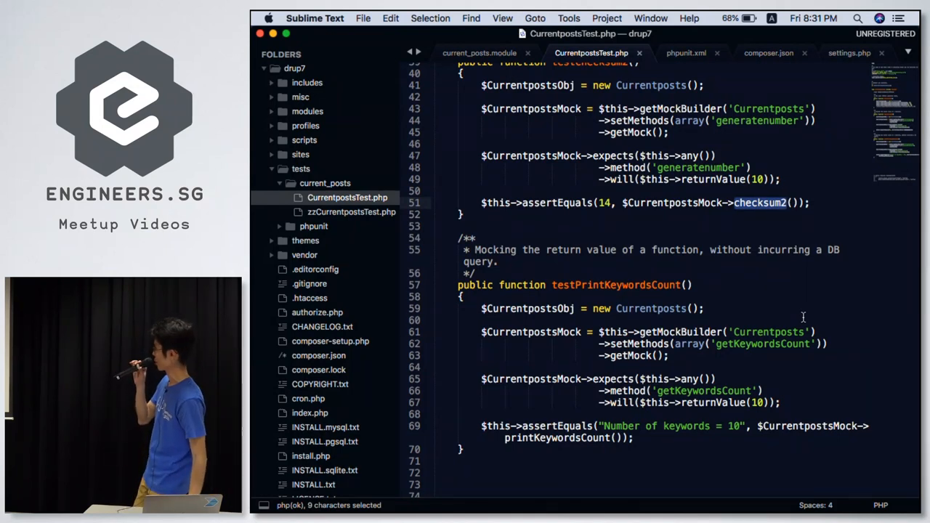
mouse_move(762, 346)
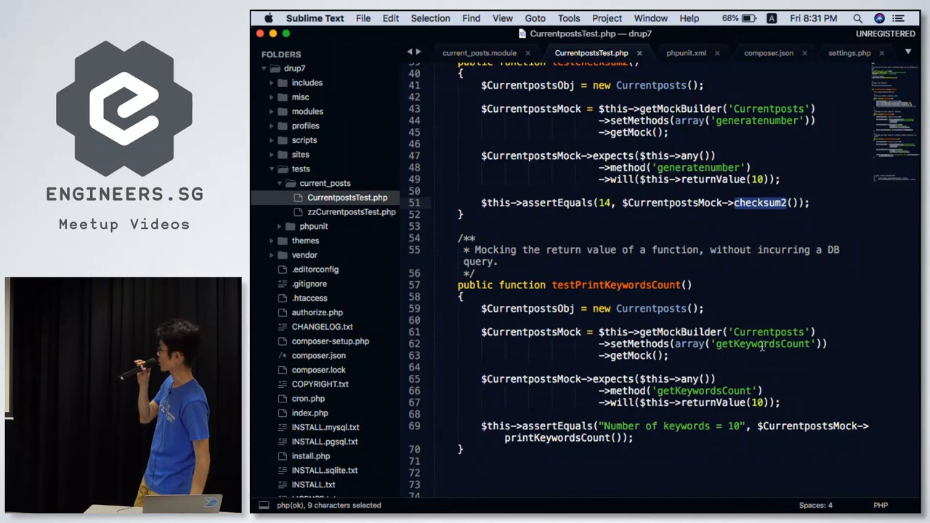
double_click(761, 343)
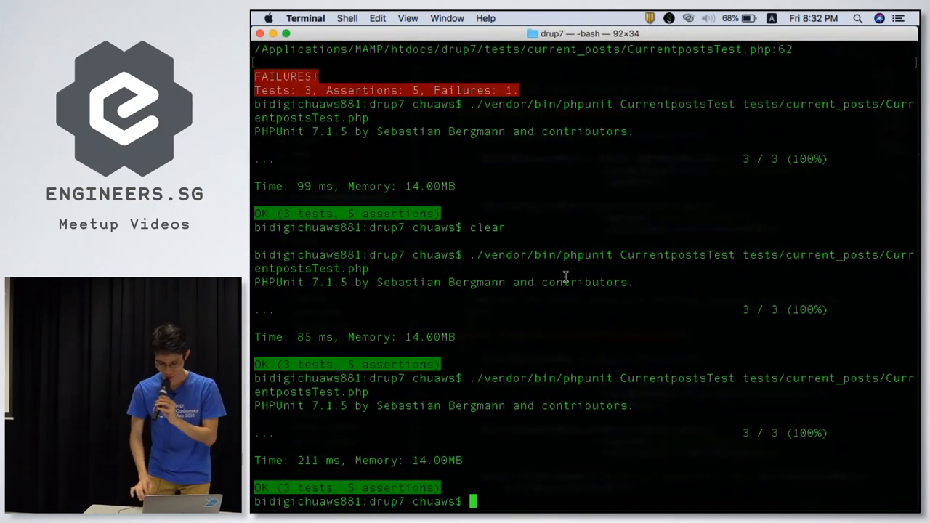
- Start the PHPUnit command for CurrentpostsTest in Terminal
type("c")
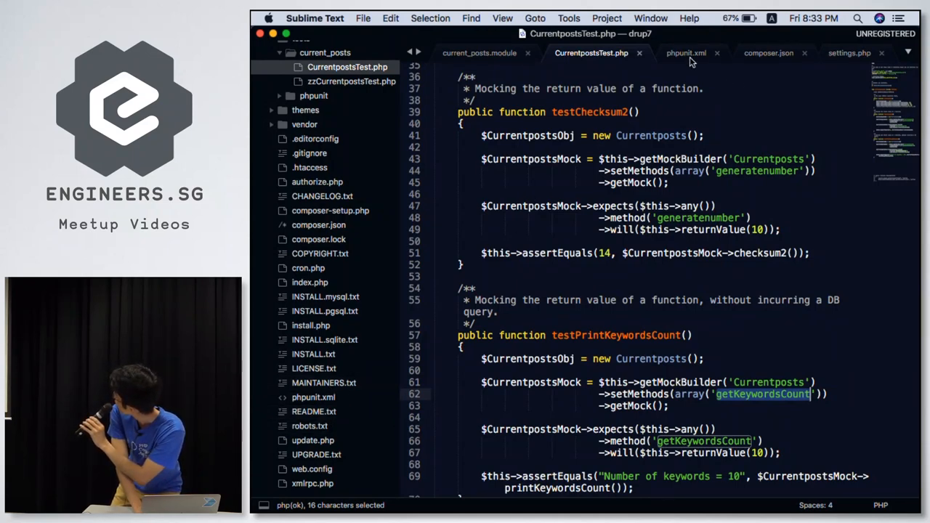
- Leave the test file and return to the Terminal prompt
left_click(686, 52)
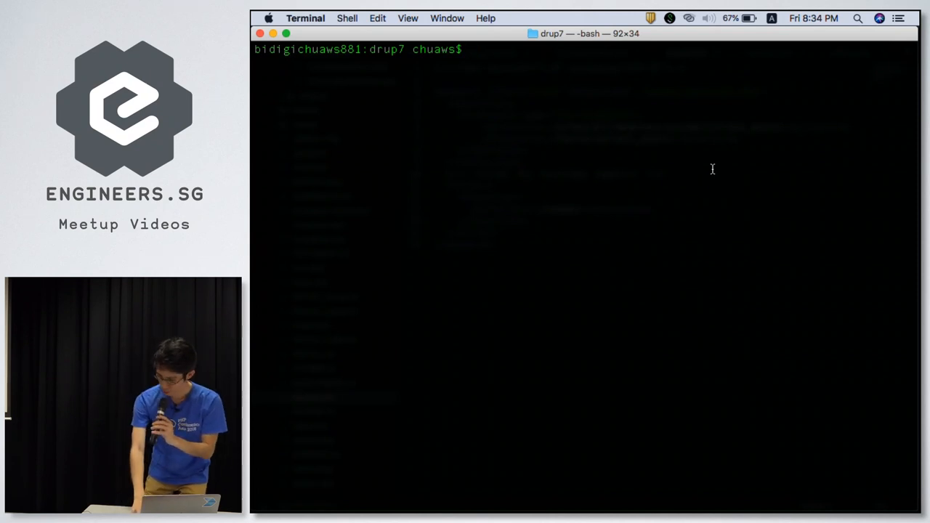
- Clear the Terminal and run PHPUnit on tests/current_posts/CurrentpostsTest.php with the CurrentpostsTest filter
type("clear")
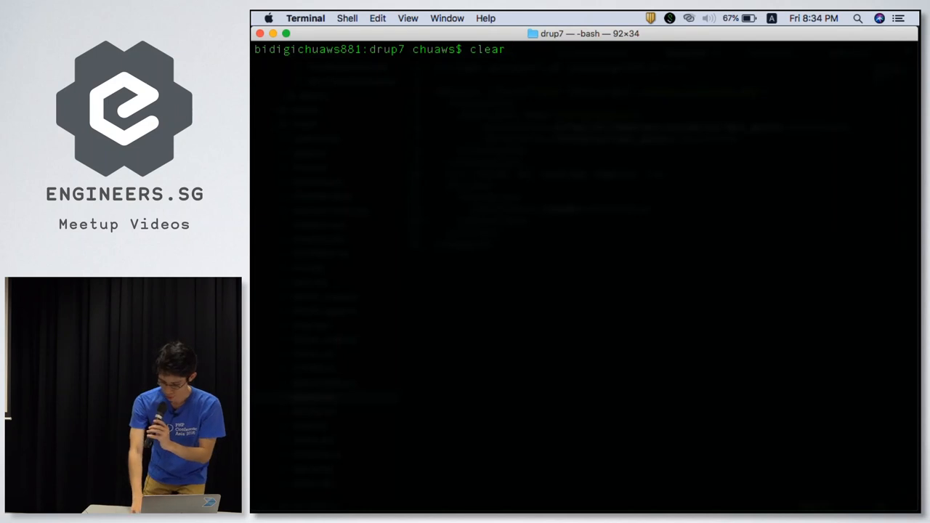
type("./vendor/bin/phpunit CurrentpostsTest tests/current_posts/CurrentpostsTest.php")
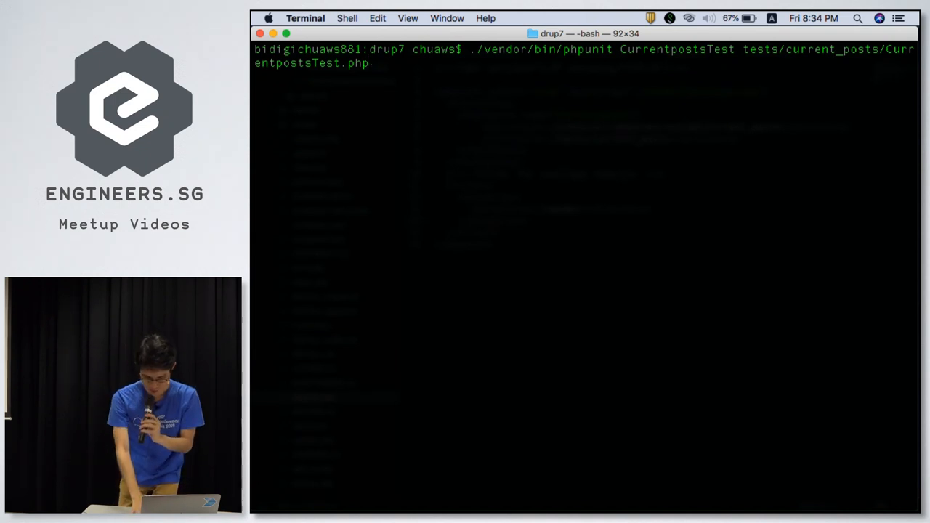
key("enter")
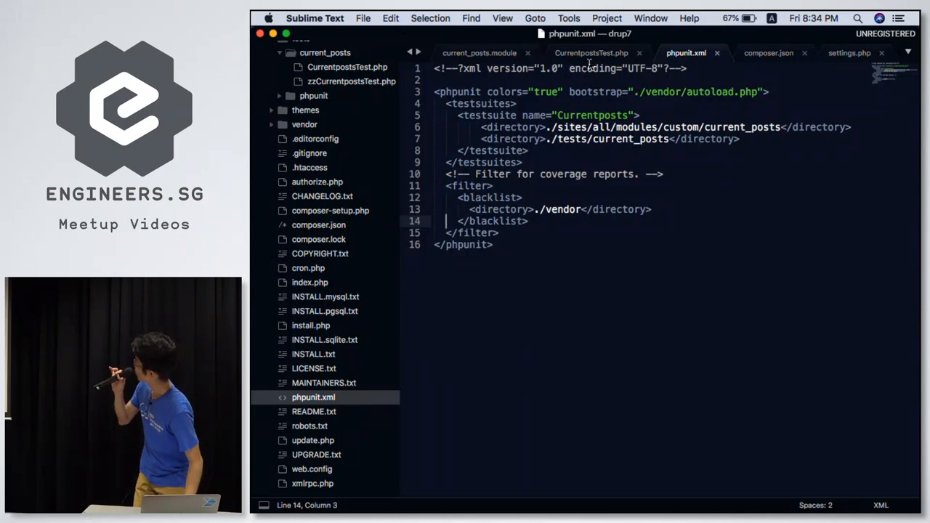
- Bring CurrentpostsTest.php to the front to reach the testChecksum assertion
left_click(590, 52)
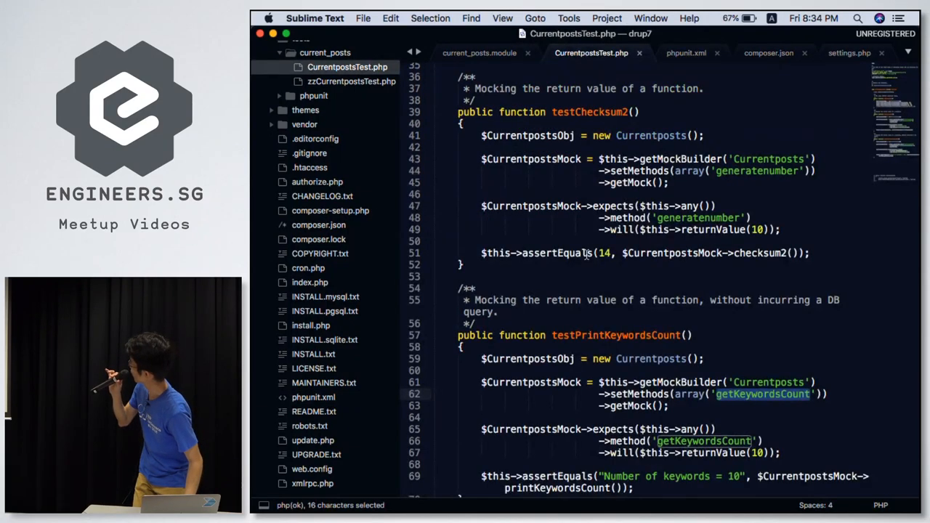
mouse_move(654, 297)
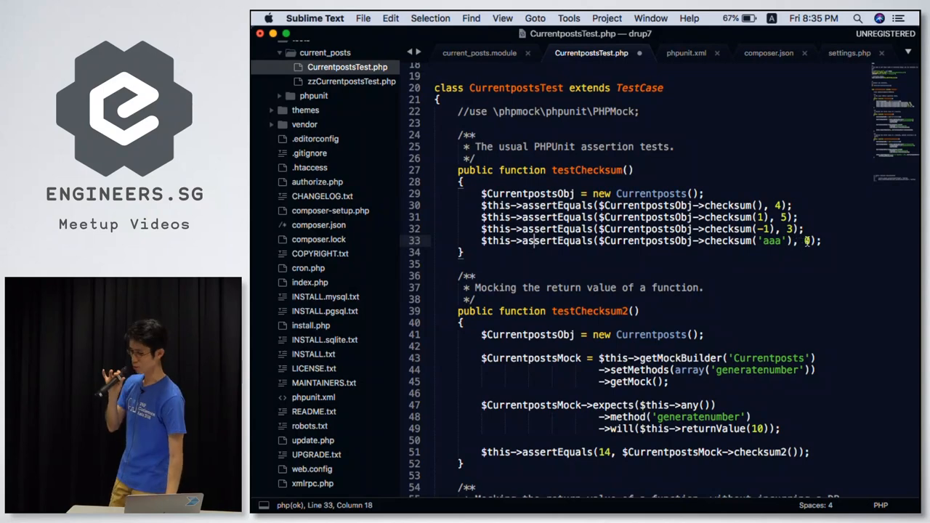
mouse_move(808, 244)
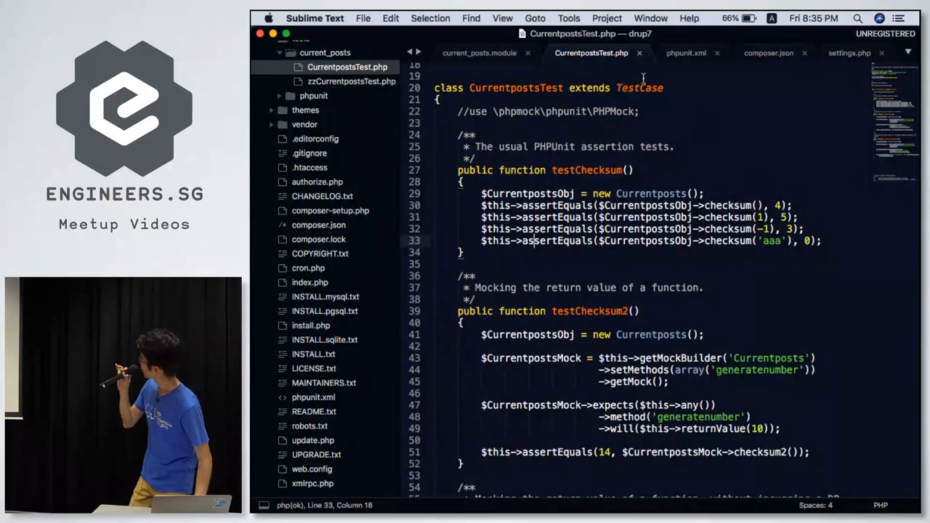
- Bring current_posts.module to the front showing the Currentposts class and getKeywordsCount
left_click(480, 53)
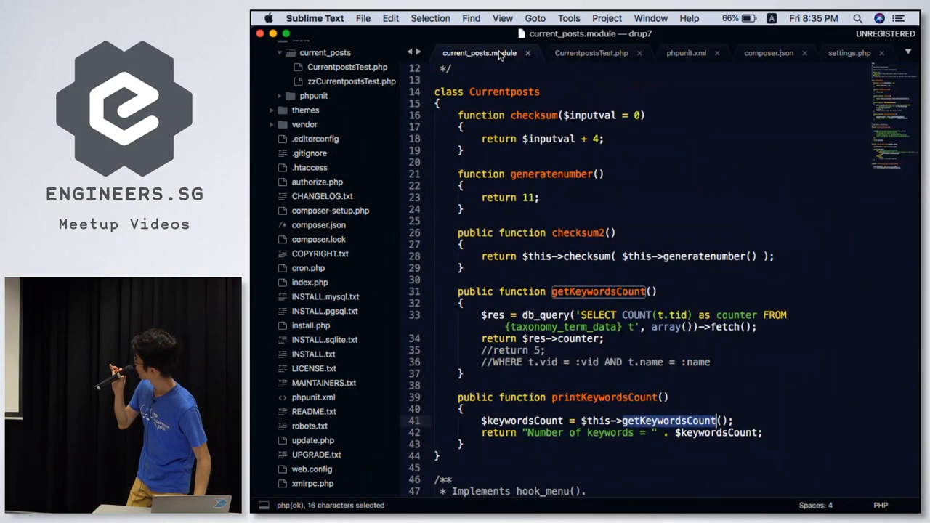